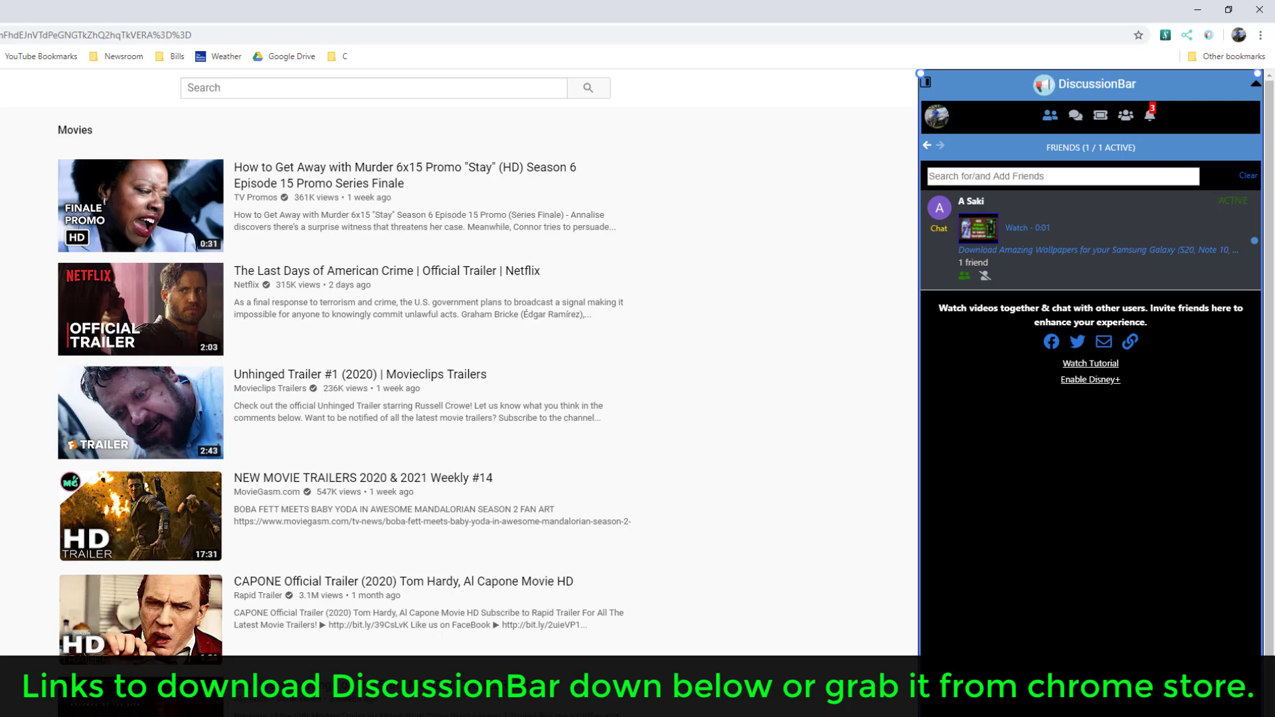
- Move the DiscussionBar panel about 200 px further right and type 'to' in the friend search
scroll(down, 3)
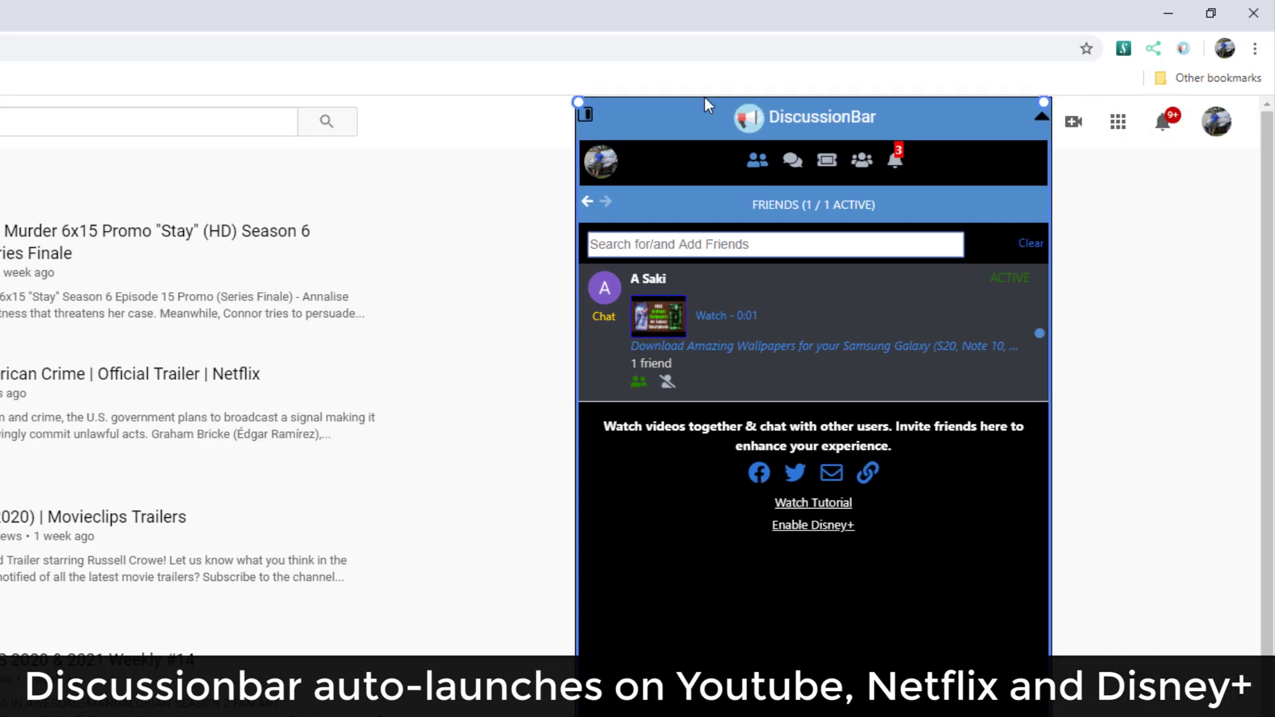
drag(704, 105, 837, 102)
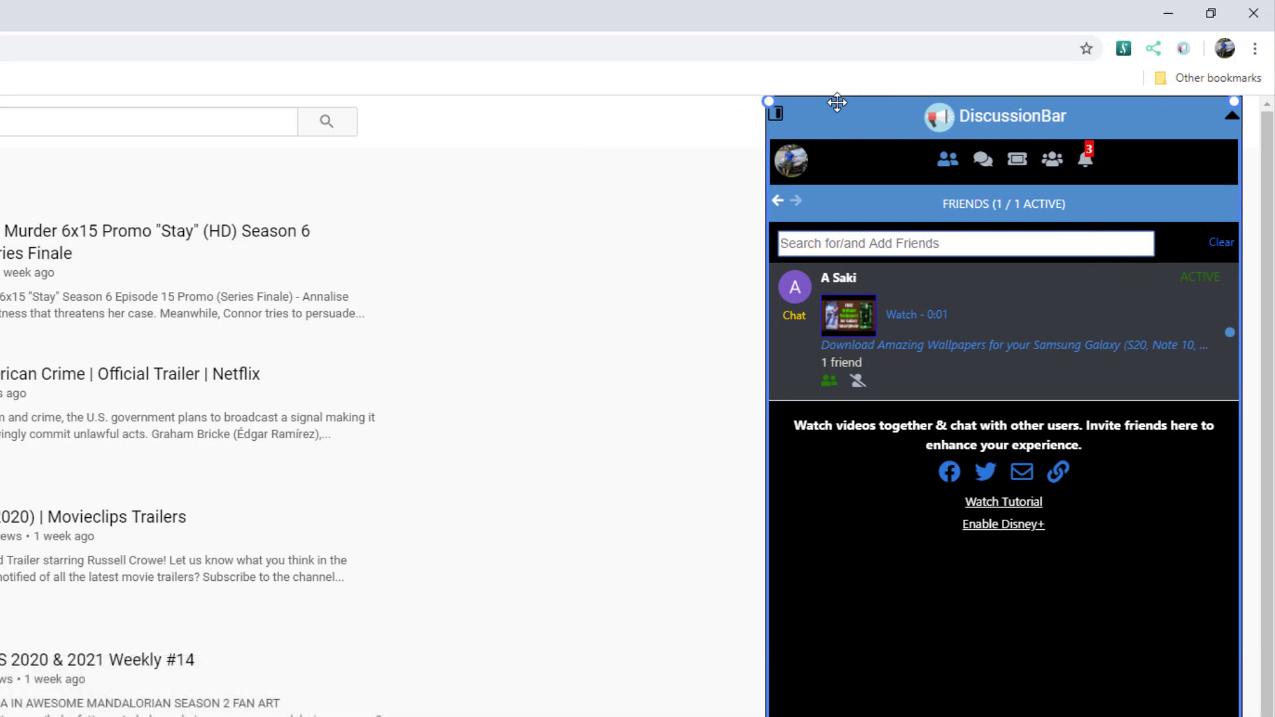
mouse_move(949, 160)
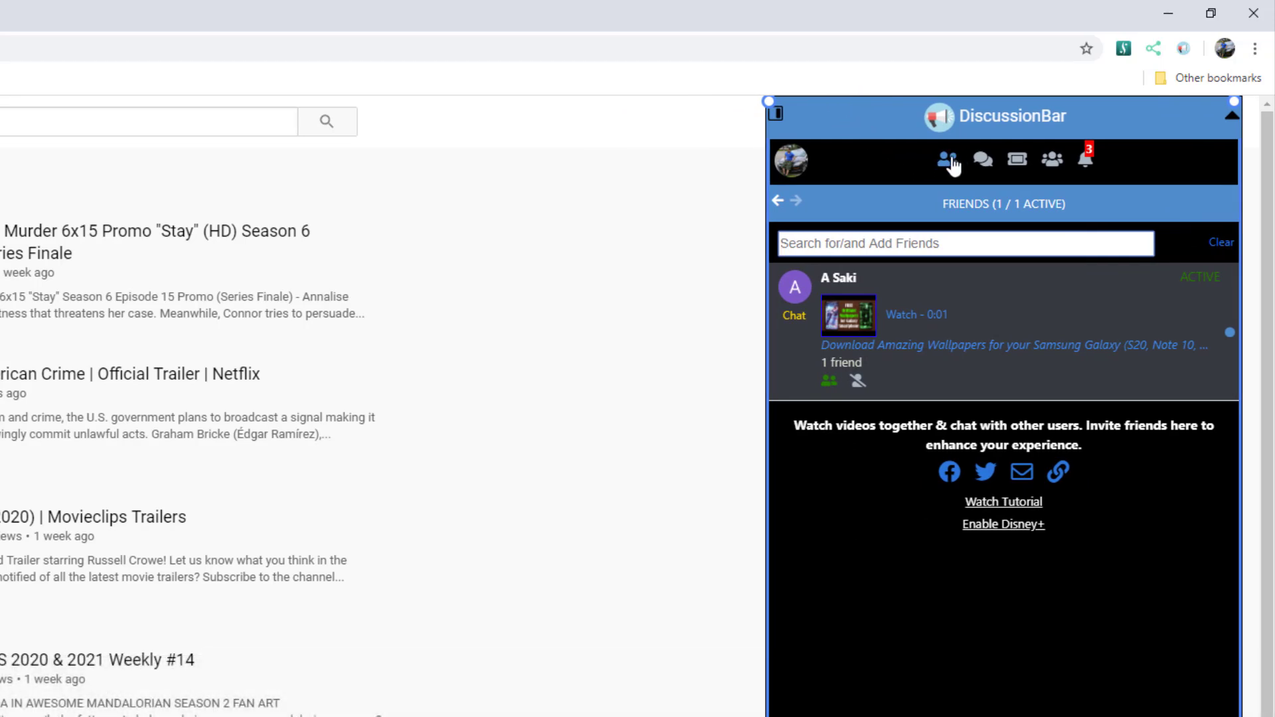
mouse_move(947, 159)
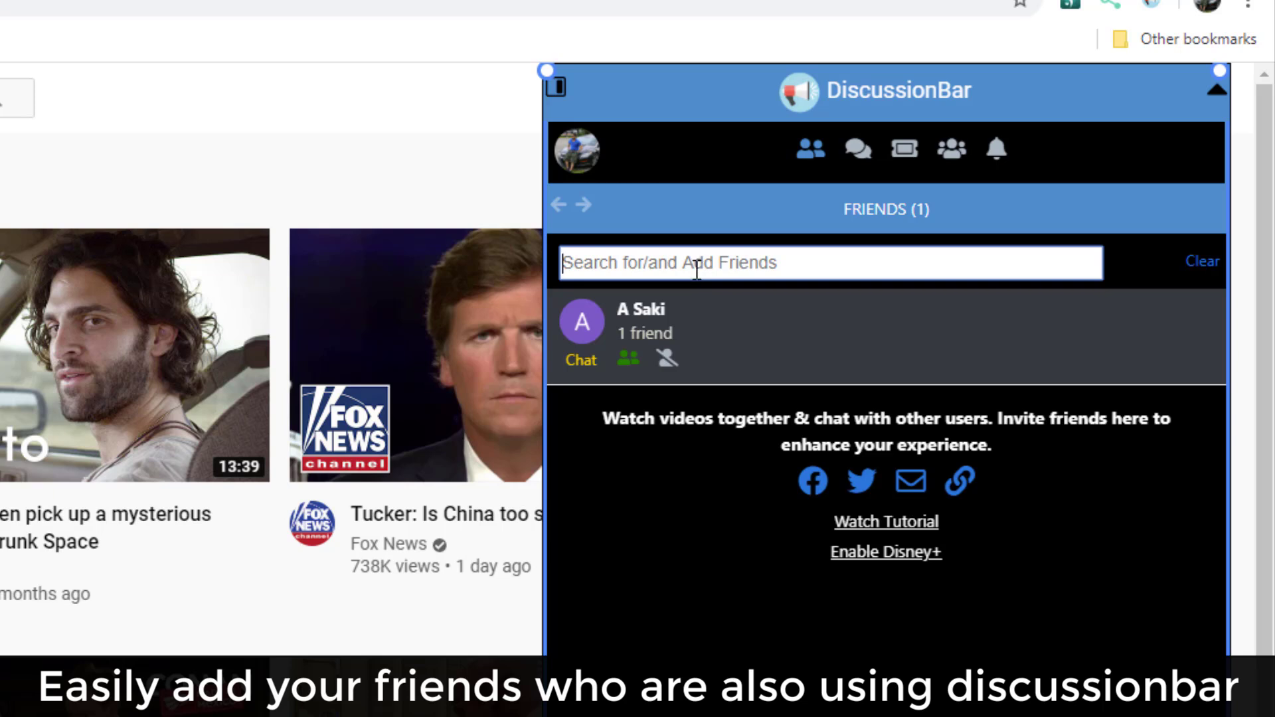
text(to)
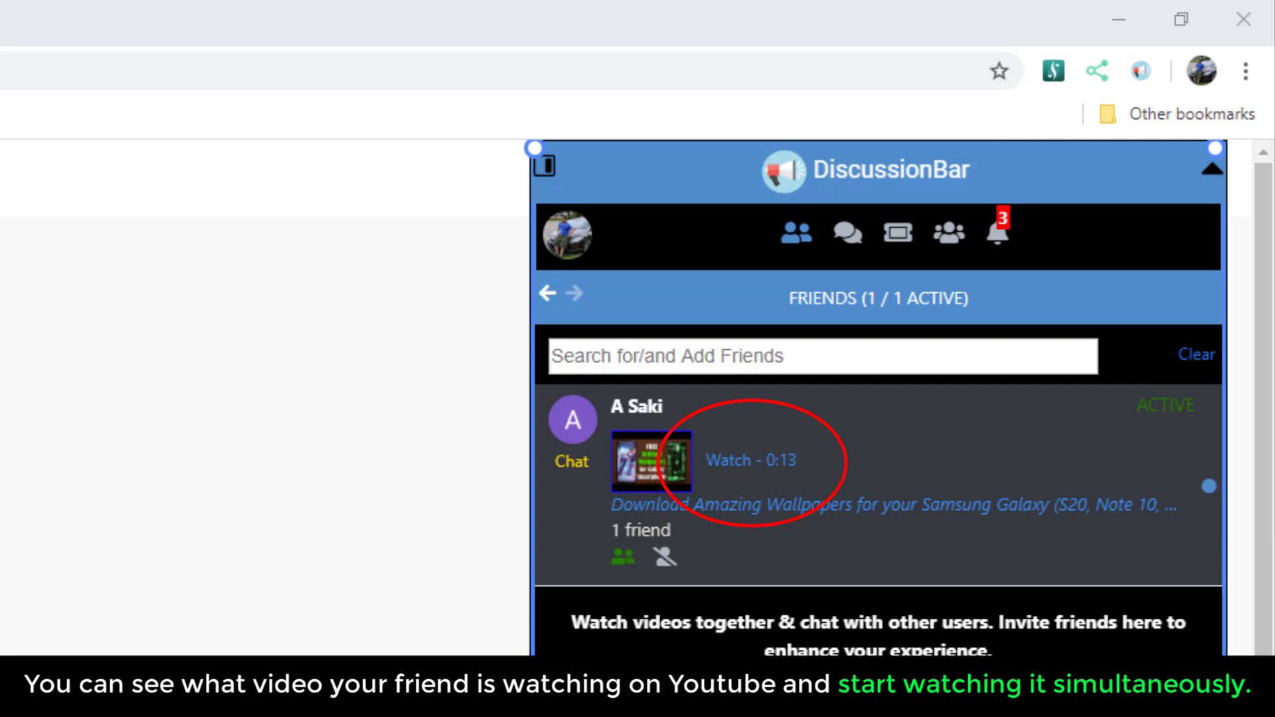
mouse_move(93, 577)
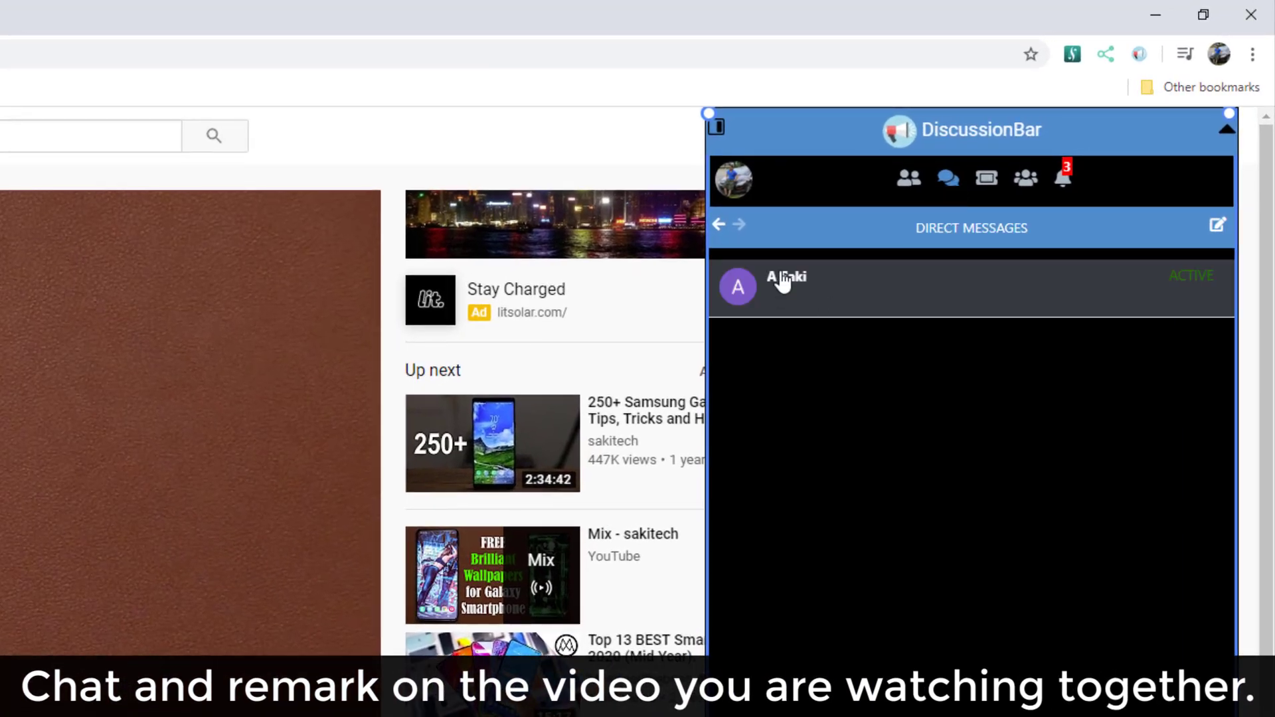
click(786, 286)
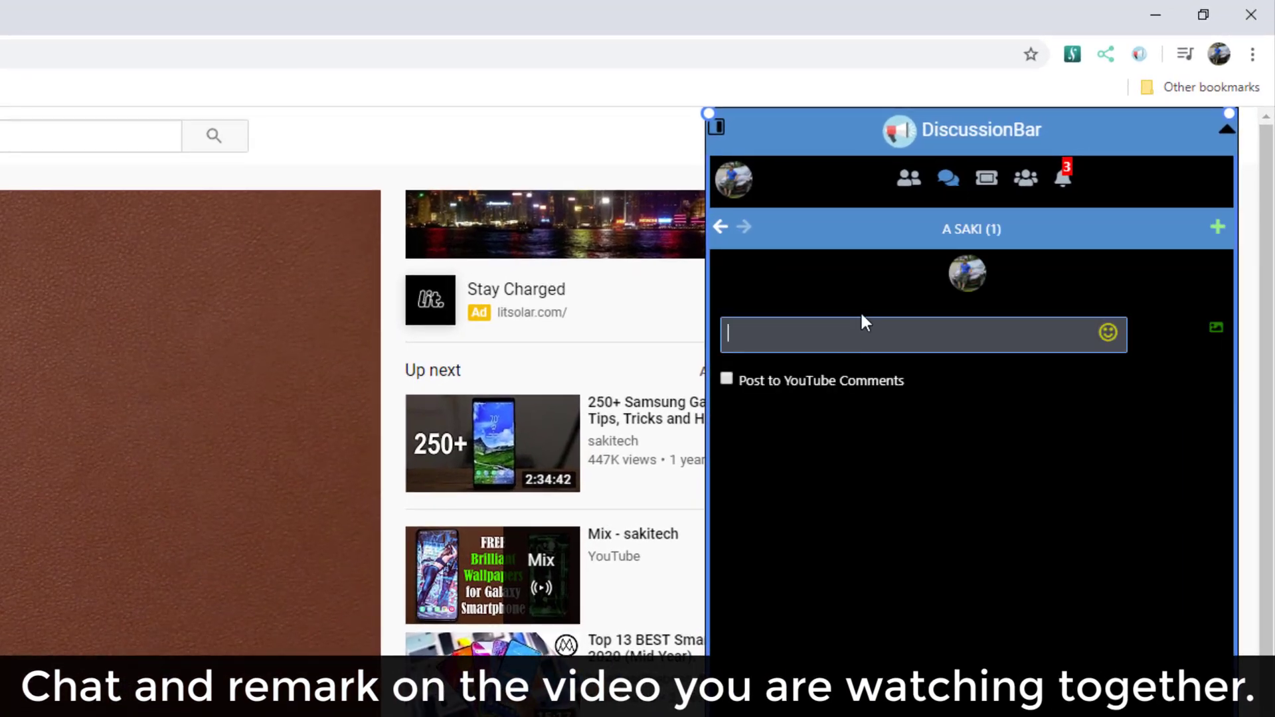
text(Wow look a)
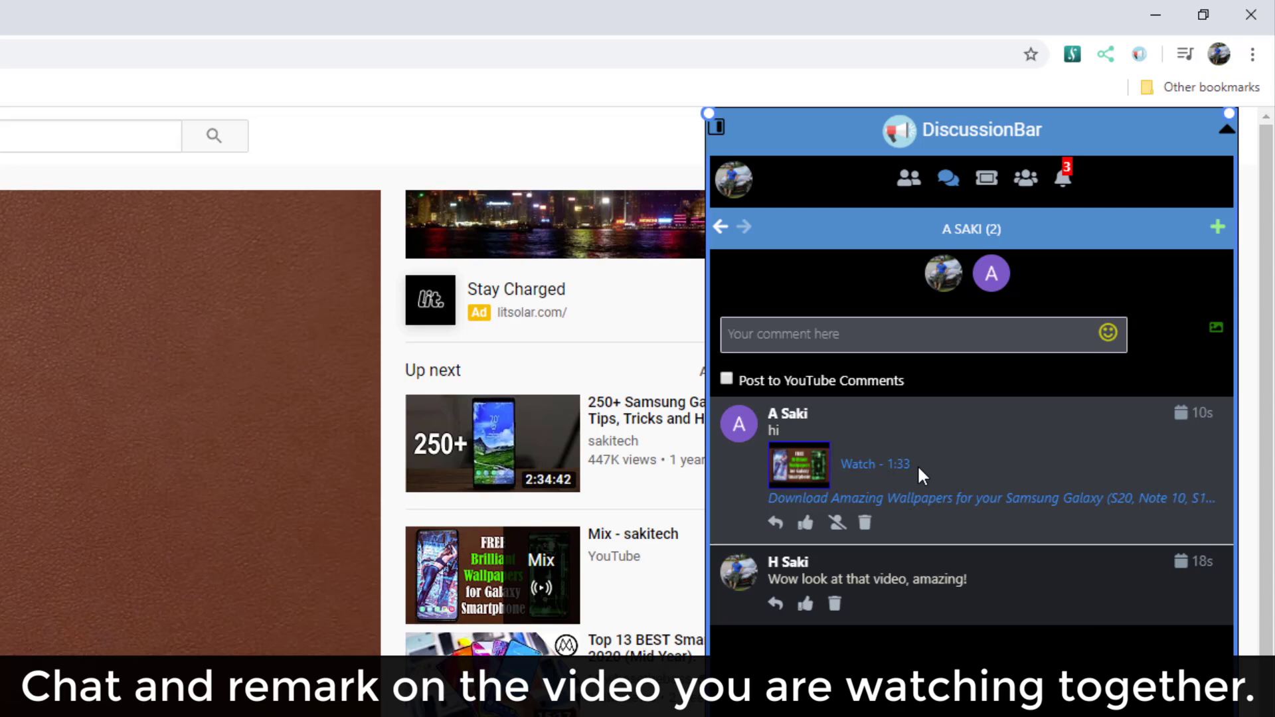
mouse_move(876, 464)
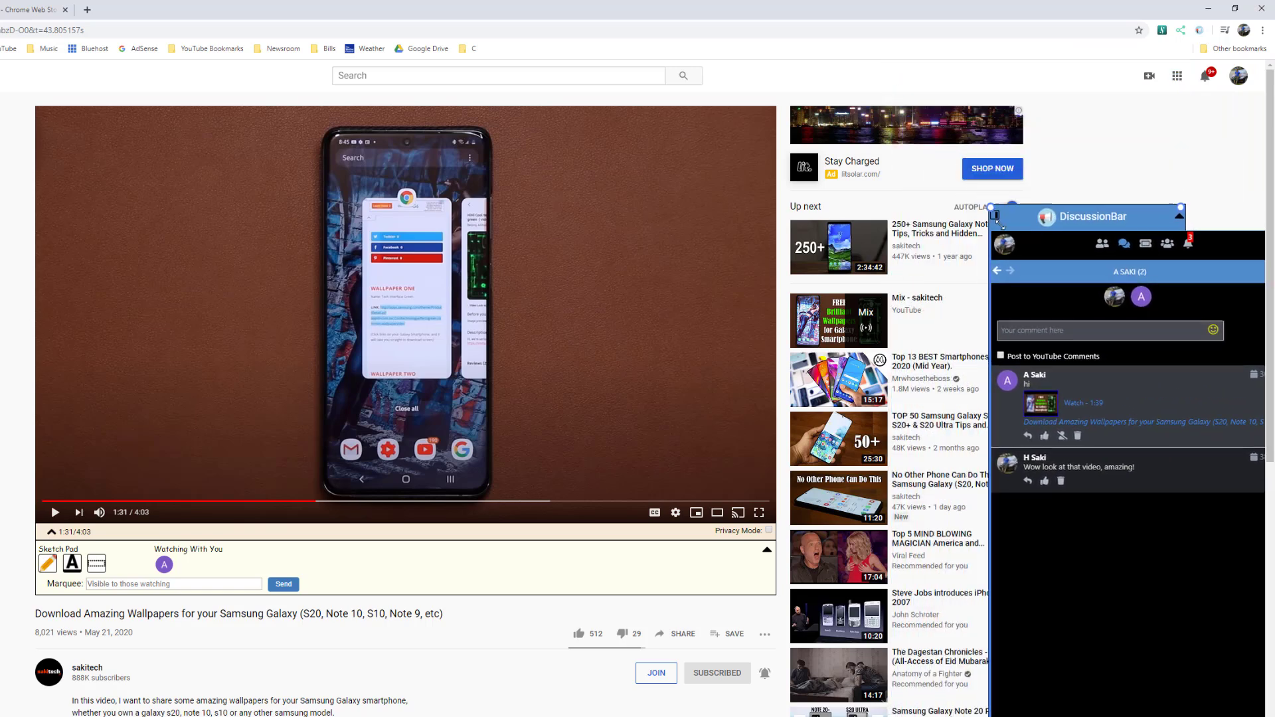
drag(1092, 217, 1169, 72)
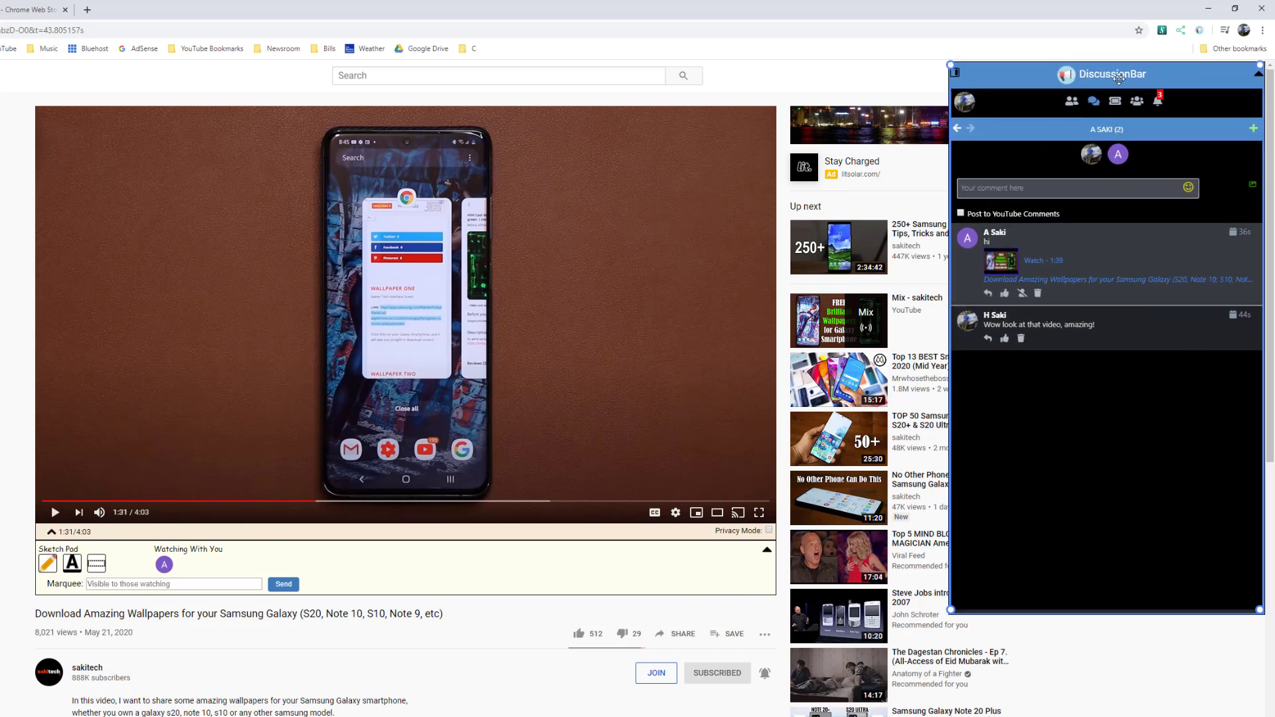
click(1072, 101)
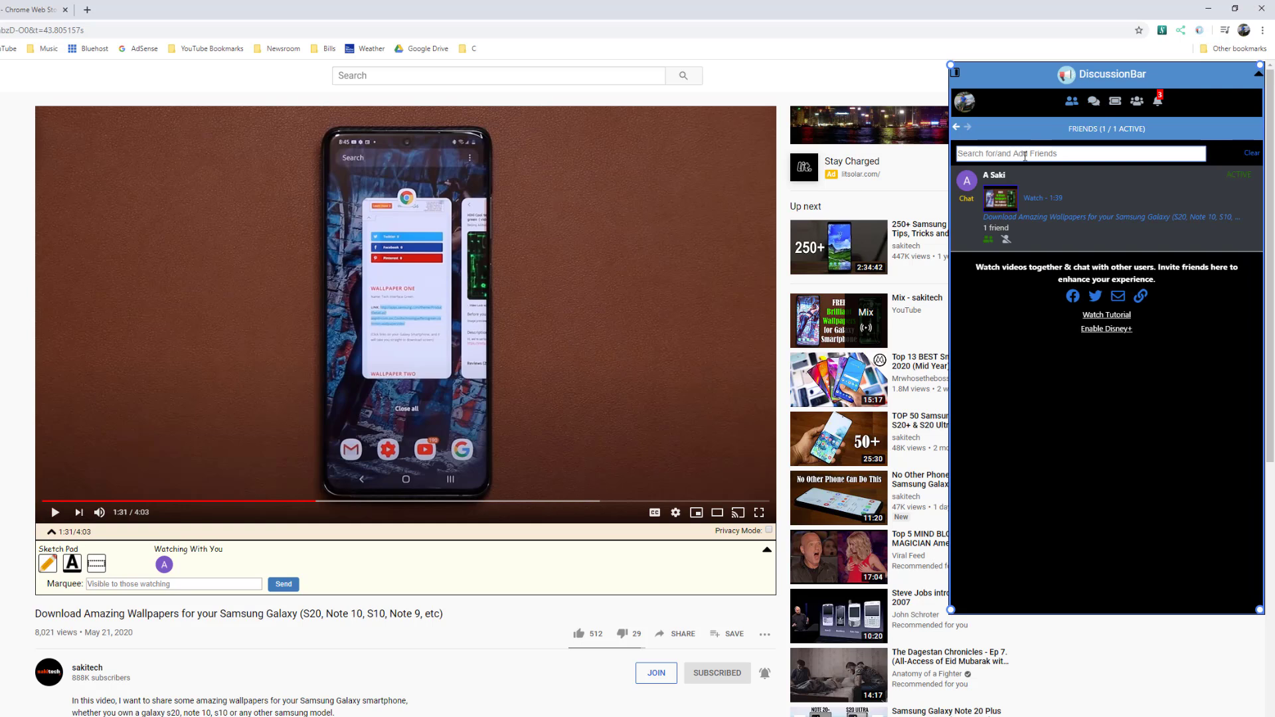
text(a)
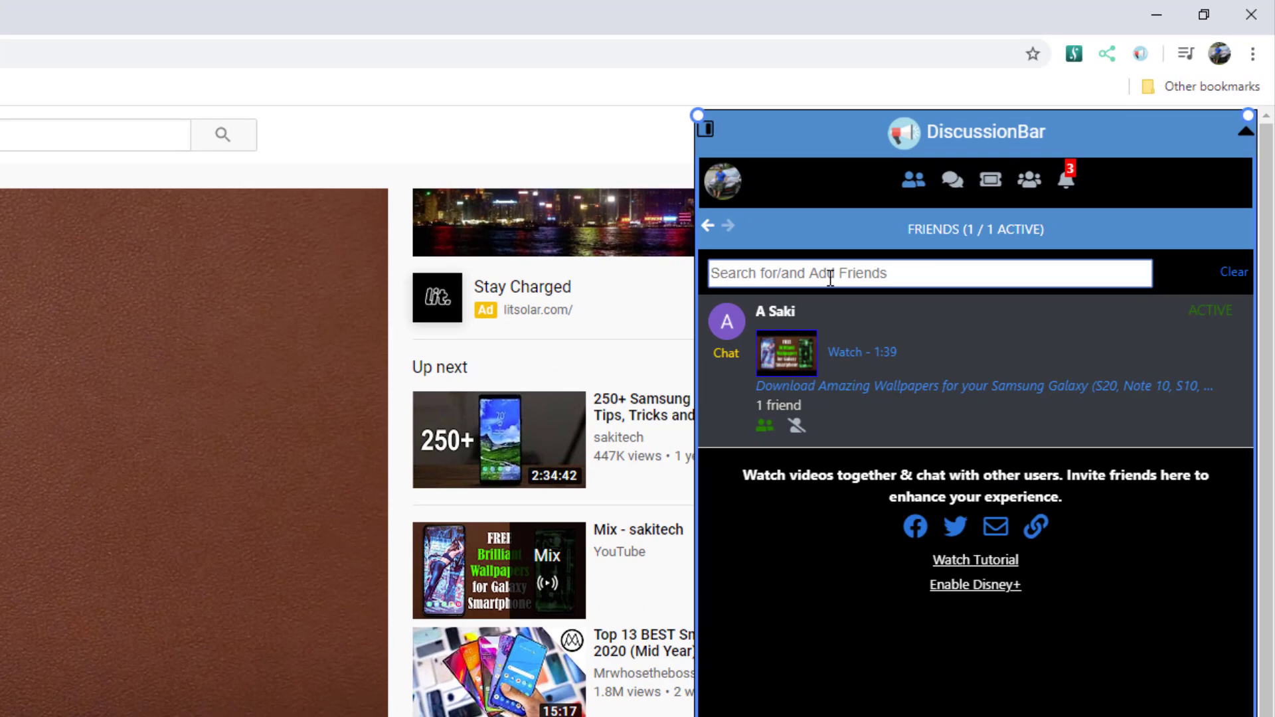
mouse_move(1029, 184)
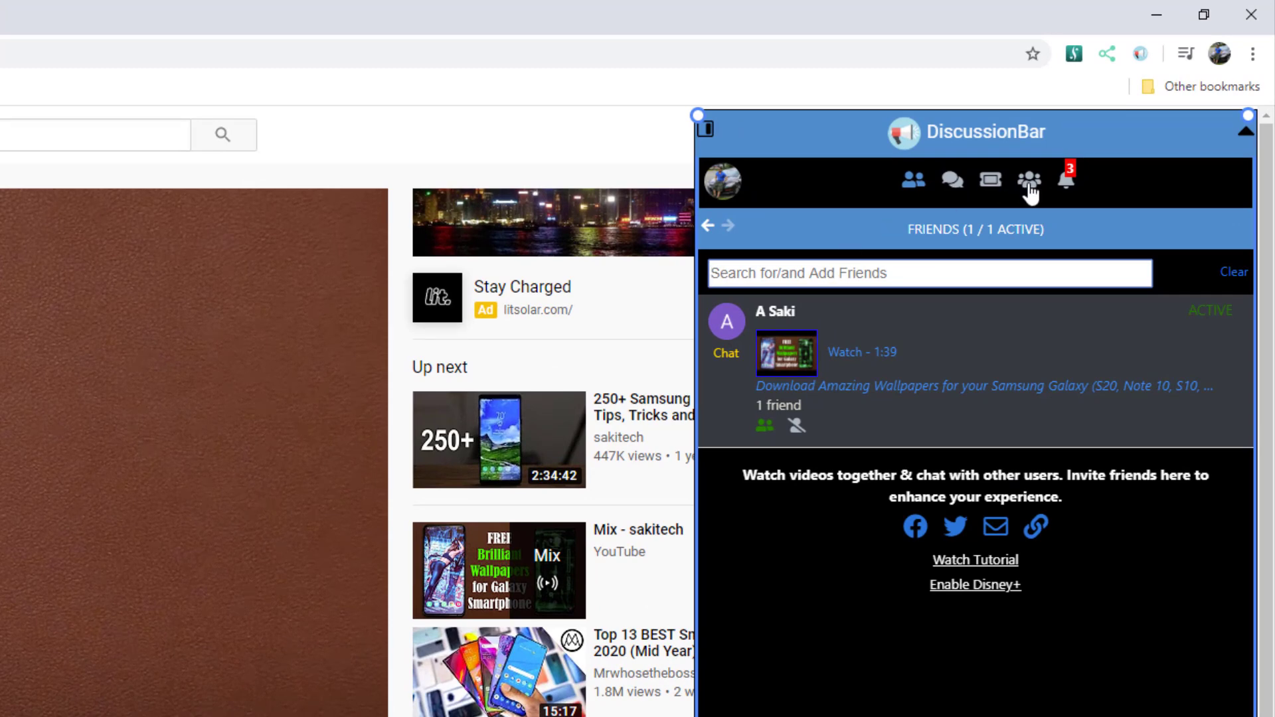
- Show the Chat Rooms list, including SAKITECH by H Saki and public rooms like TECHNOLOGY TALK
click(1029, 180)
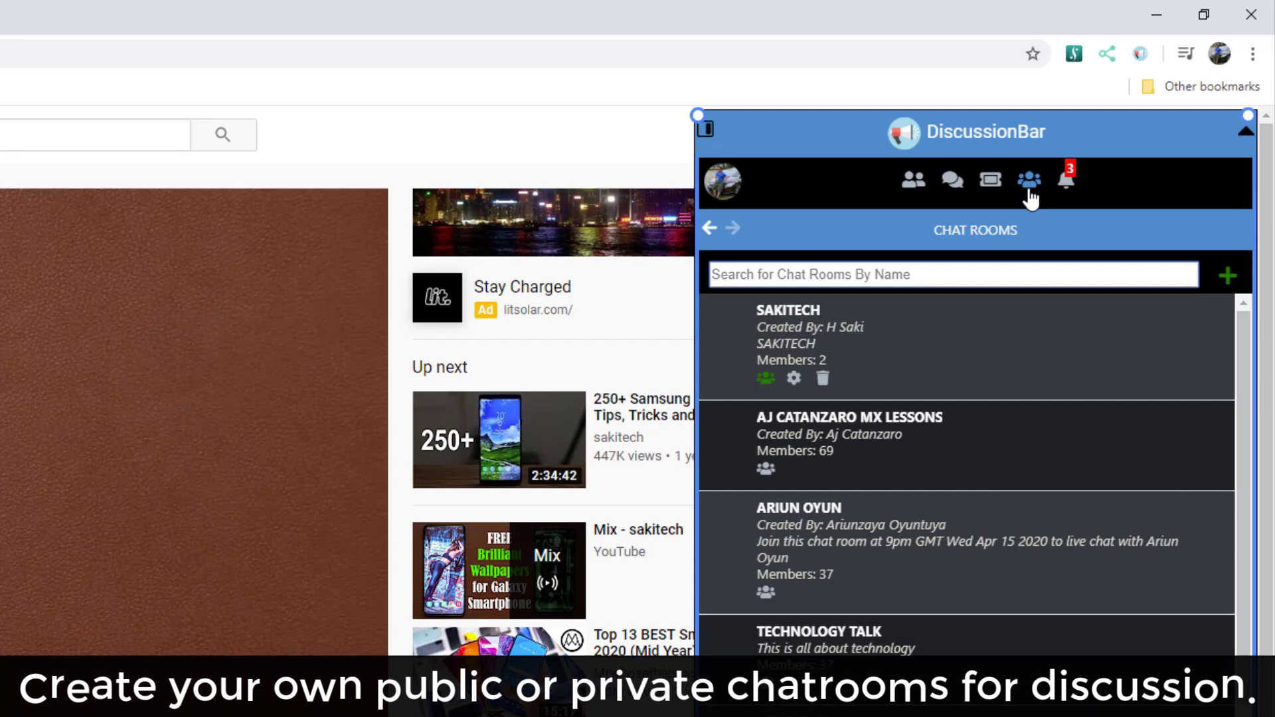
mouse_move(1228, 275)
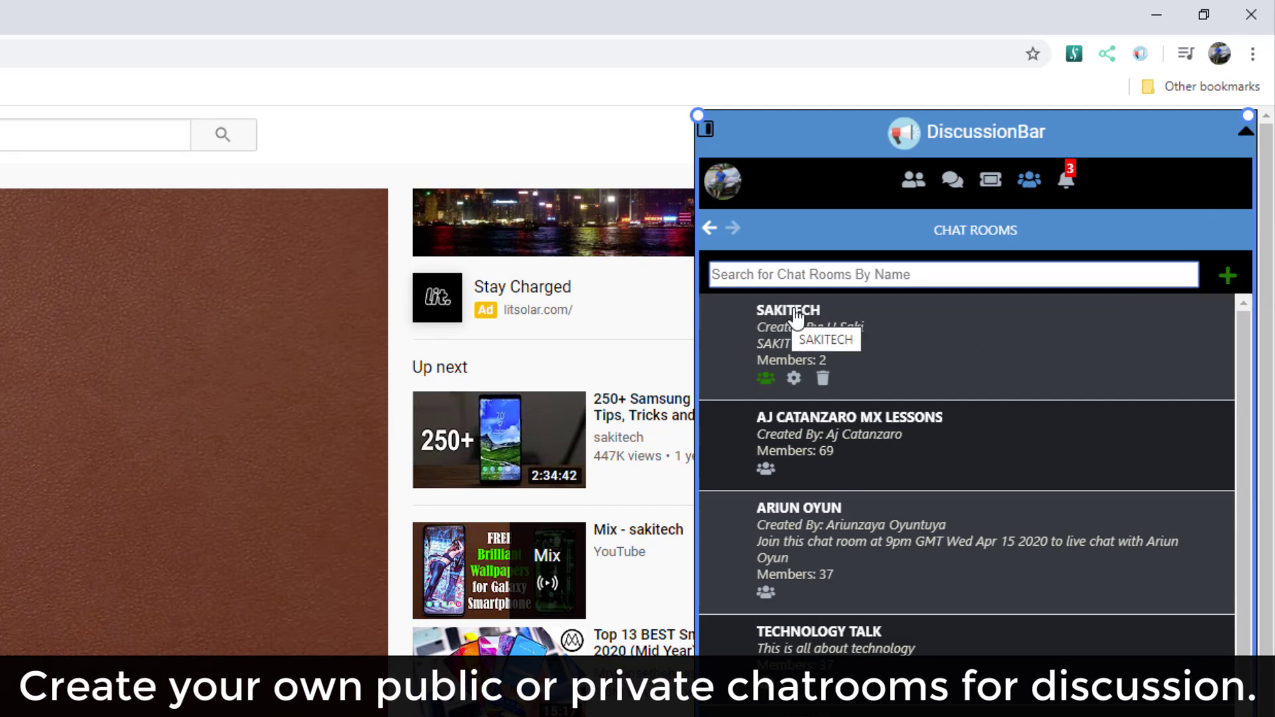
mouse_move(877, 322)
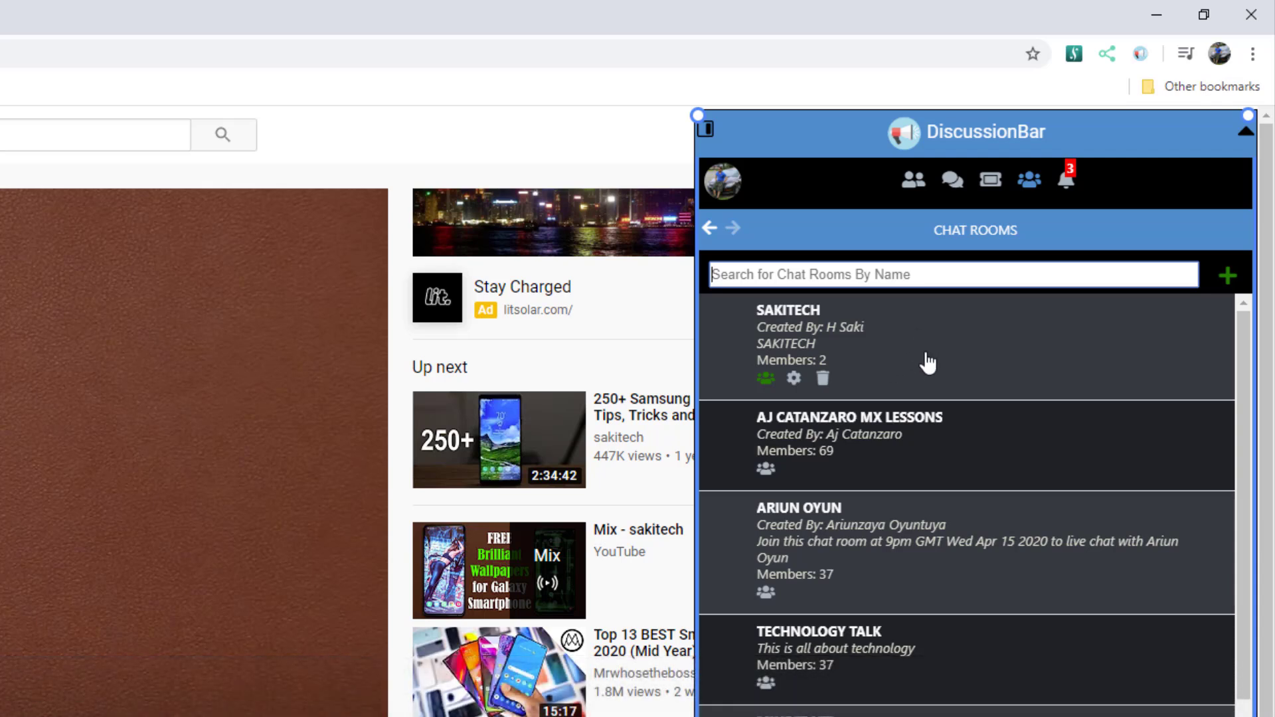
mouse_move(917, 358)
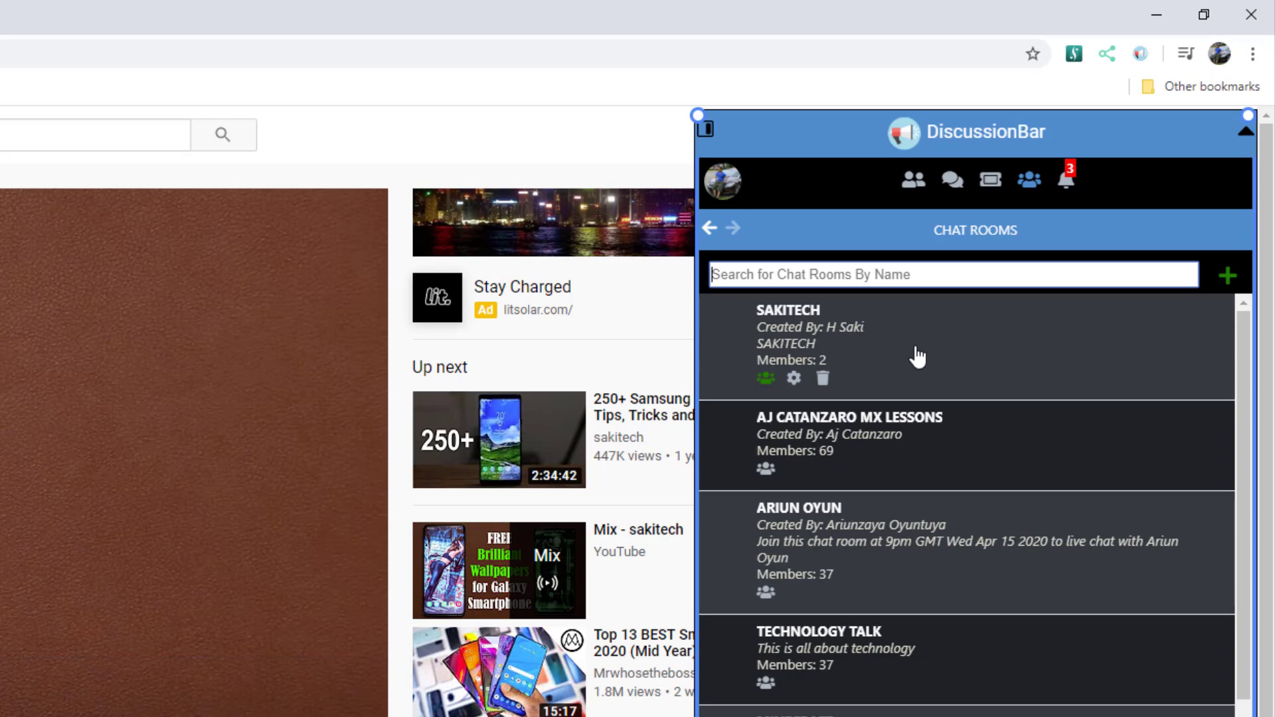
mouse_move(1072, 185)
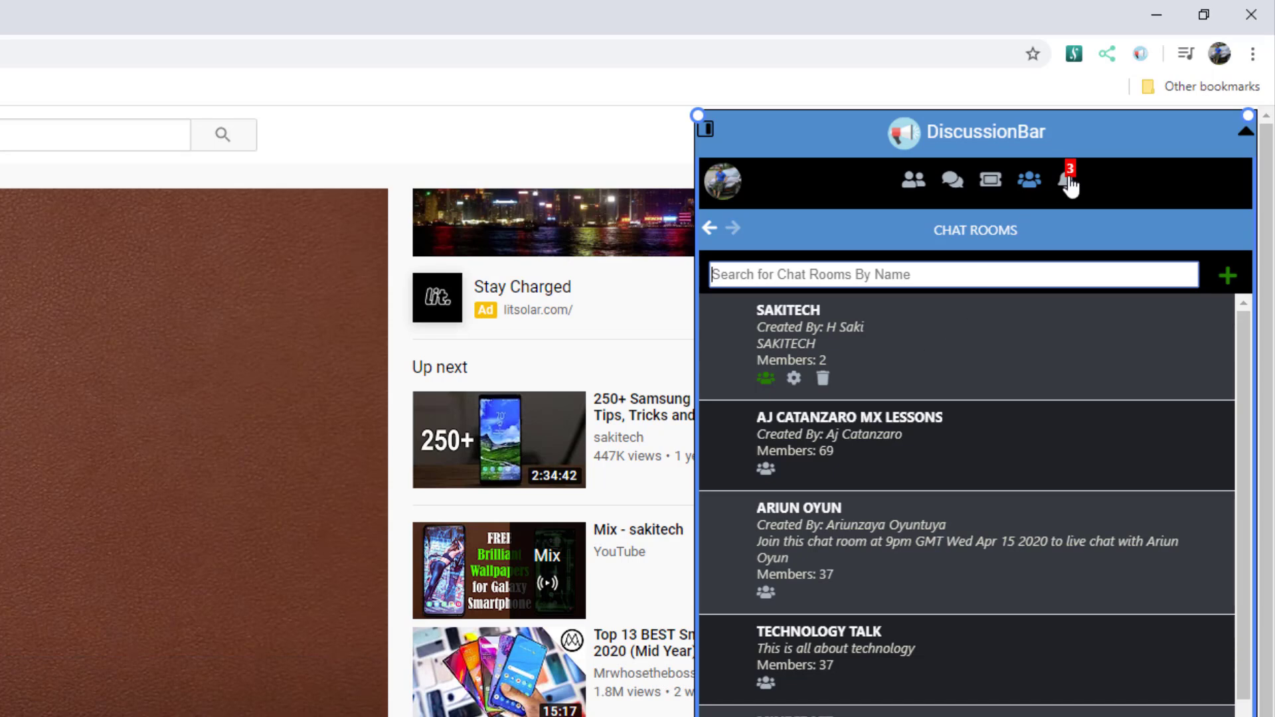
- View notifications, then the watch party list with hosts, dates and attendee counts
click(1066, 180)
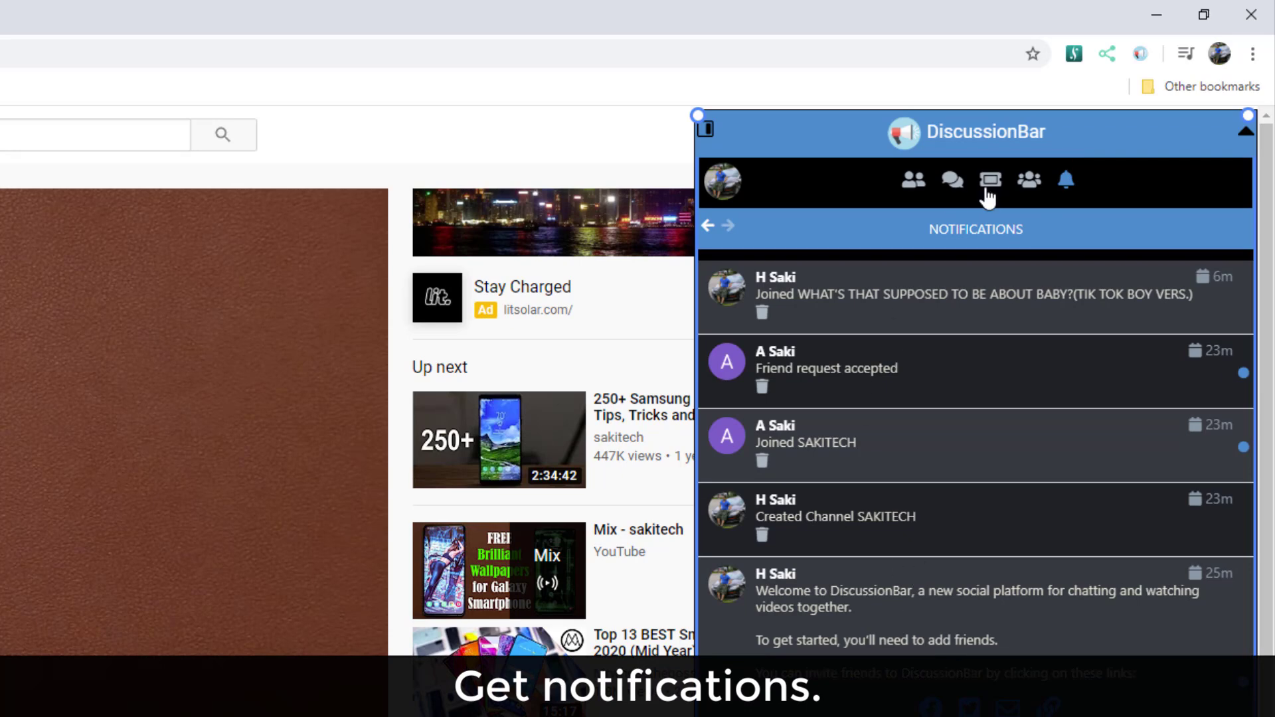
click(990, 180)
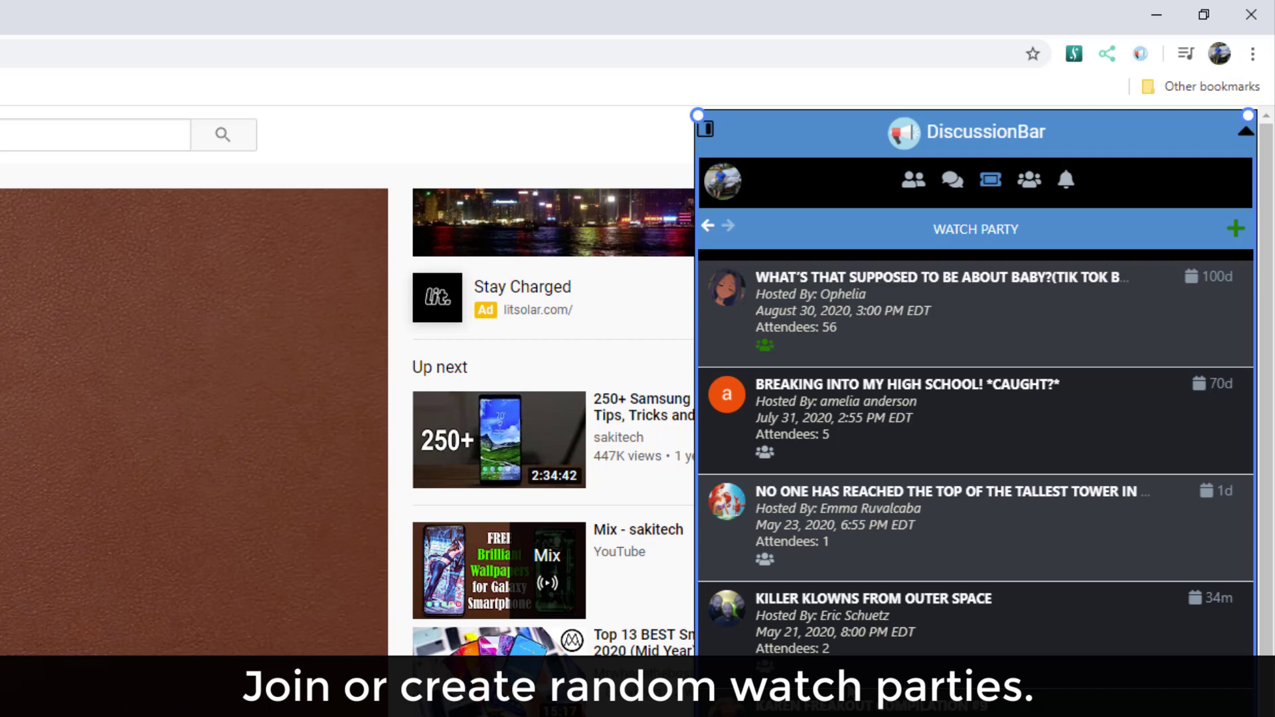
- Open the 'What's that supposed to be about baby' watch party comment feed
click(911, 278)
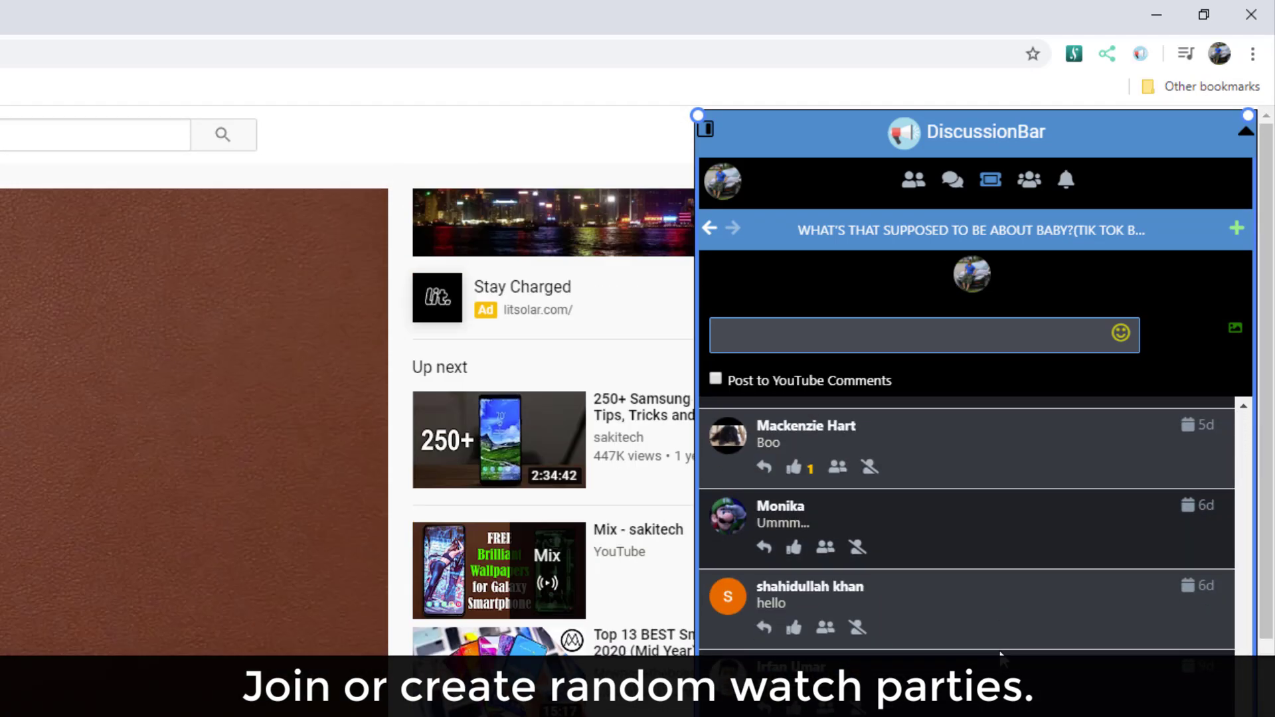
click(919, 334)
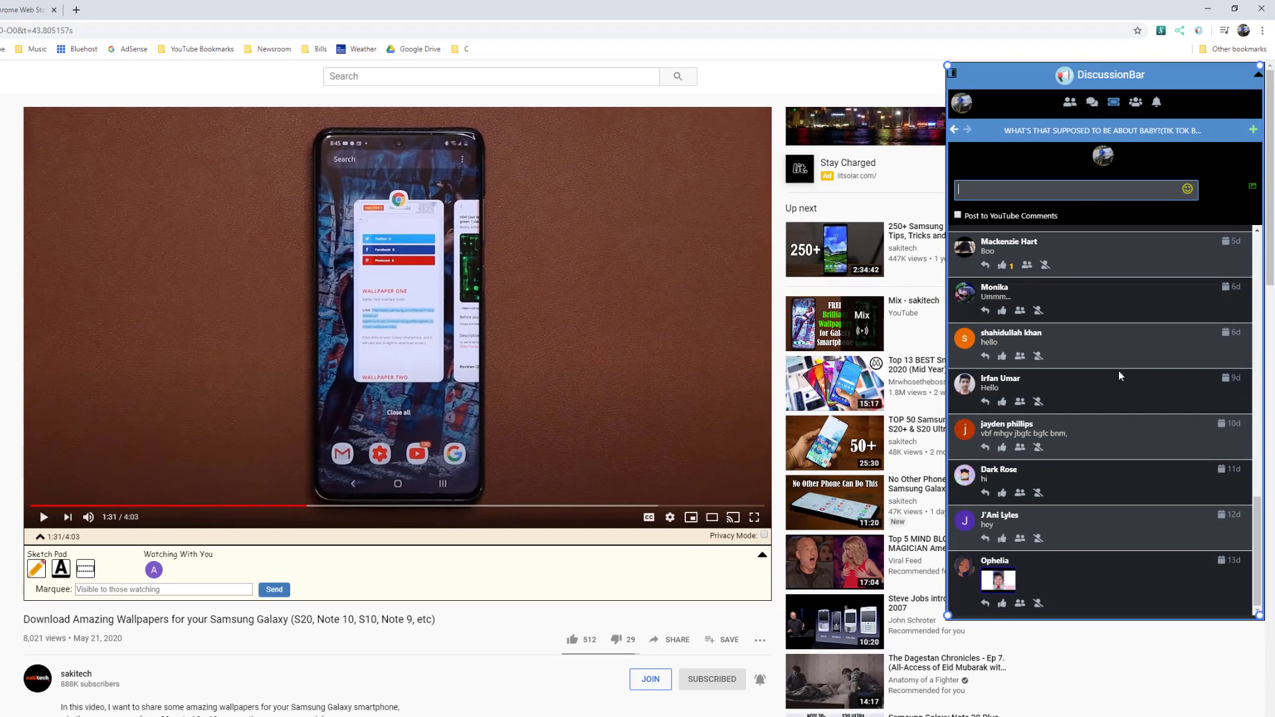
mouse_move(987, 250)
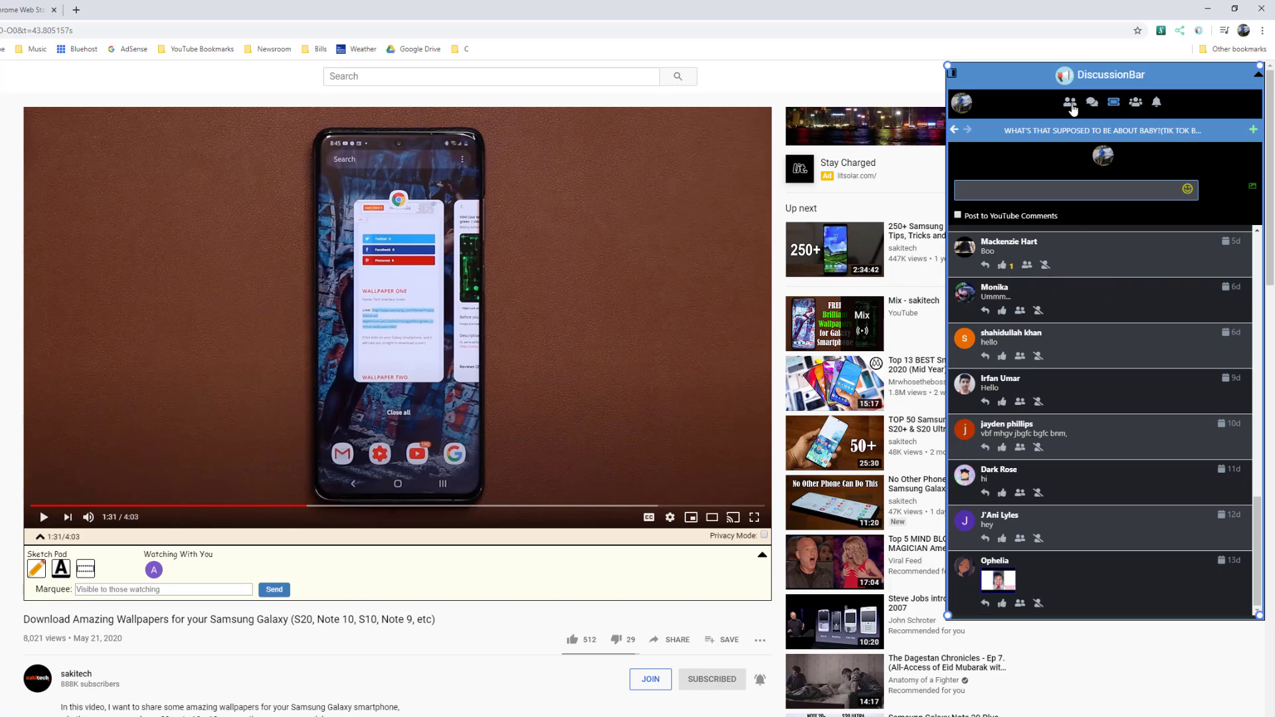
click(1071, 101)
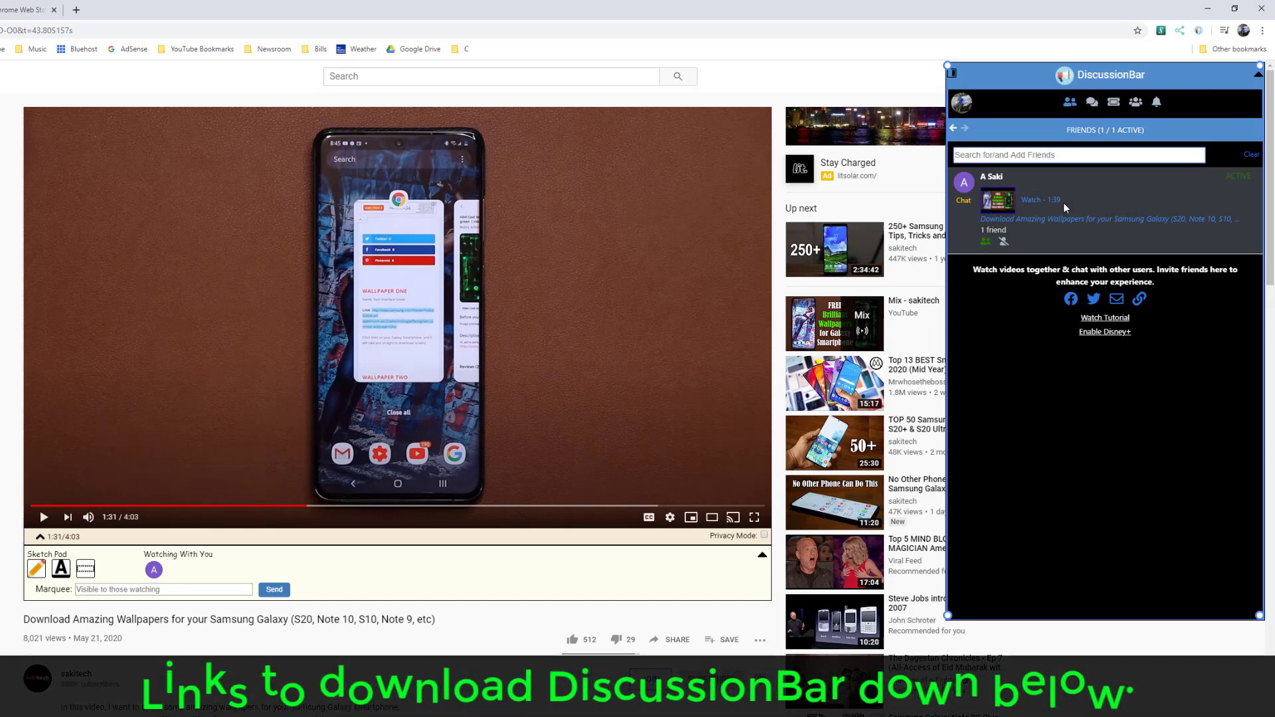
mouse_move(1072, 218)
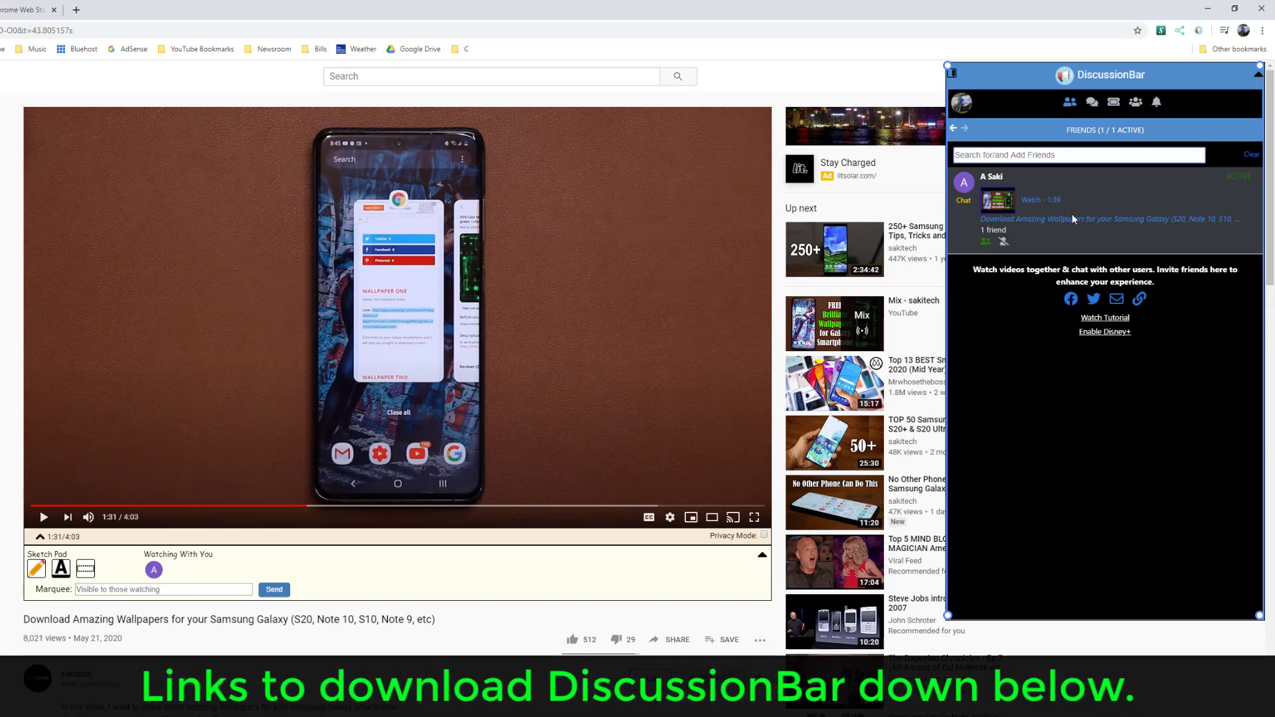
mouse_move(1073, 217)
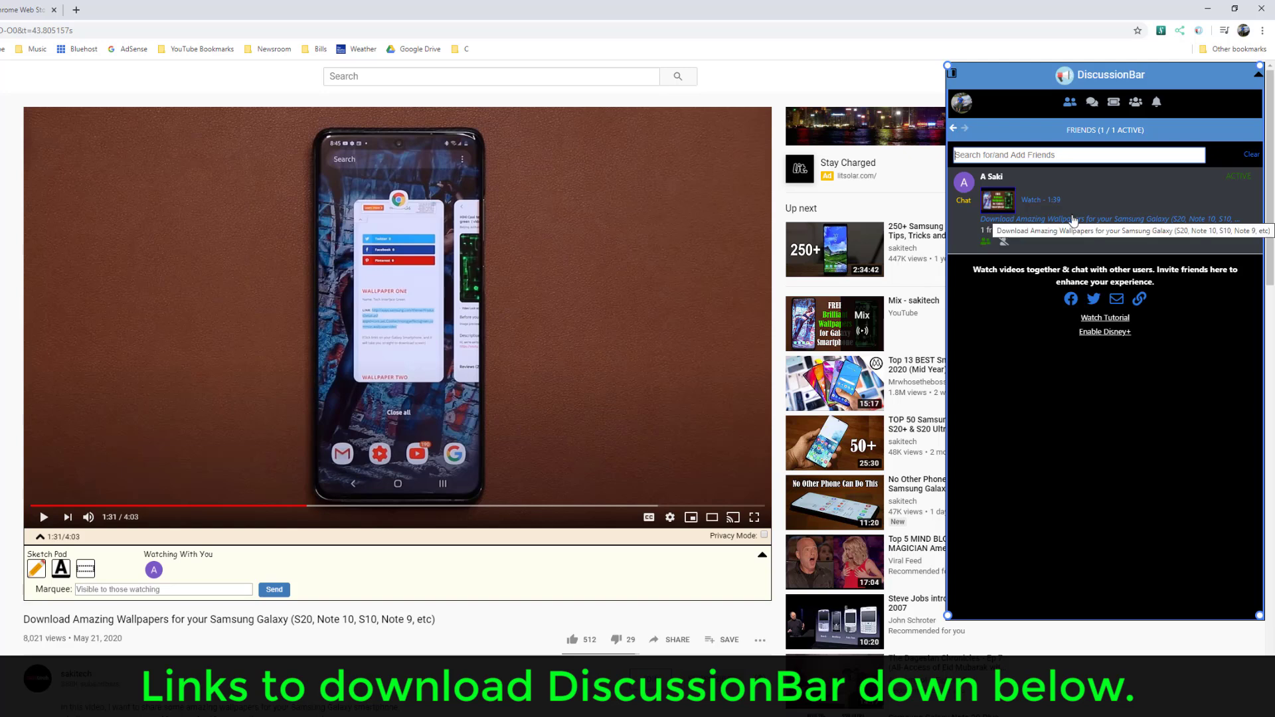
mouse_move(1054, 388)
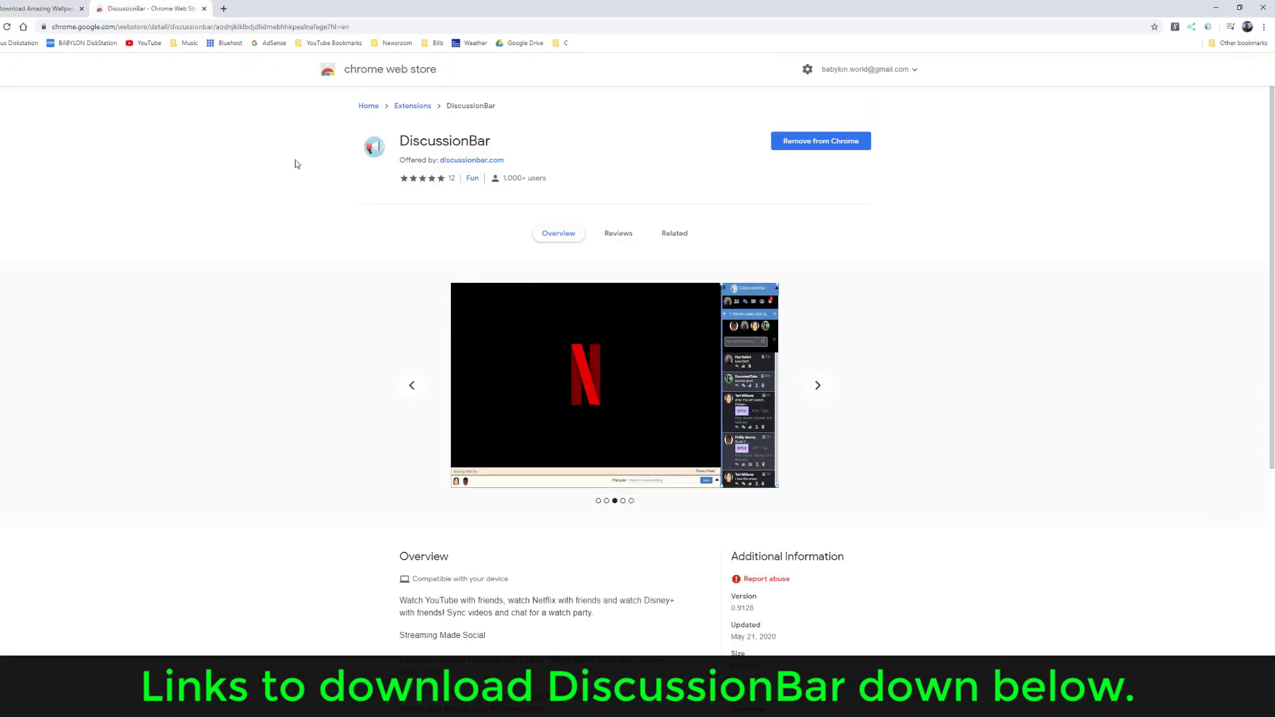
mouse_move(946, 157)
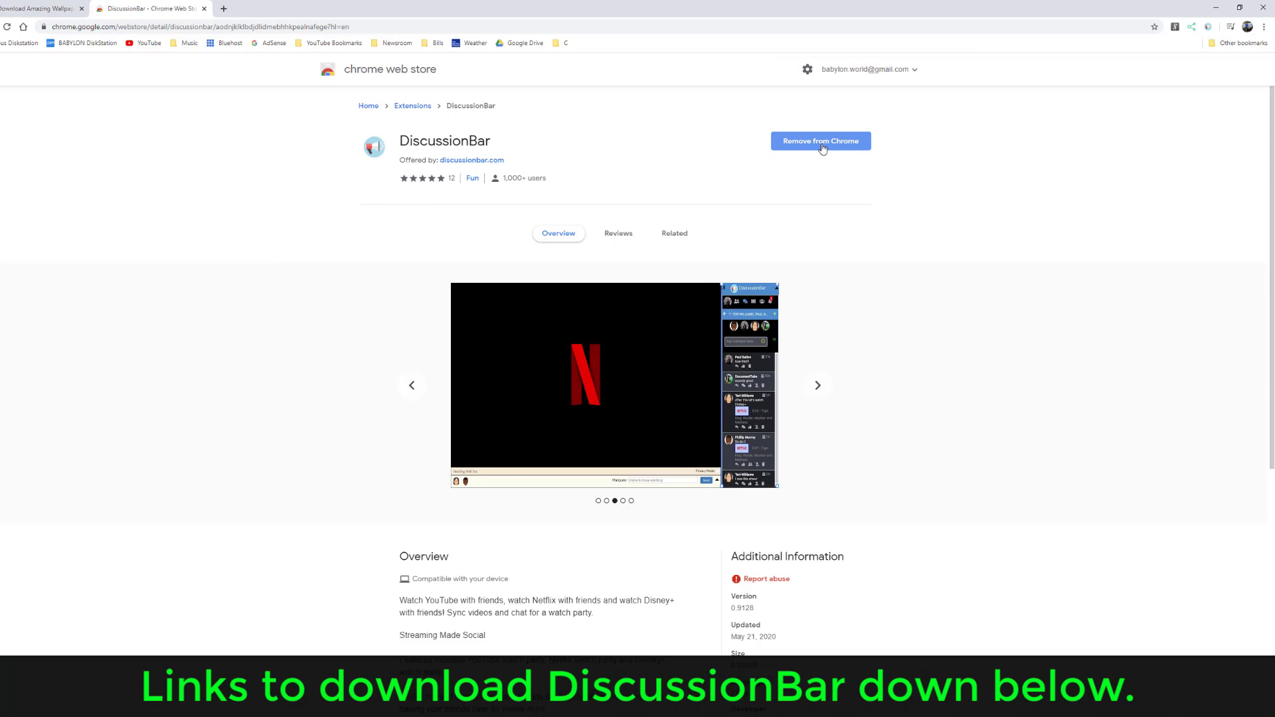
- Switch between the browser tabs from the DiscussionBar Chrome Web Store listing
click(151, 8)
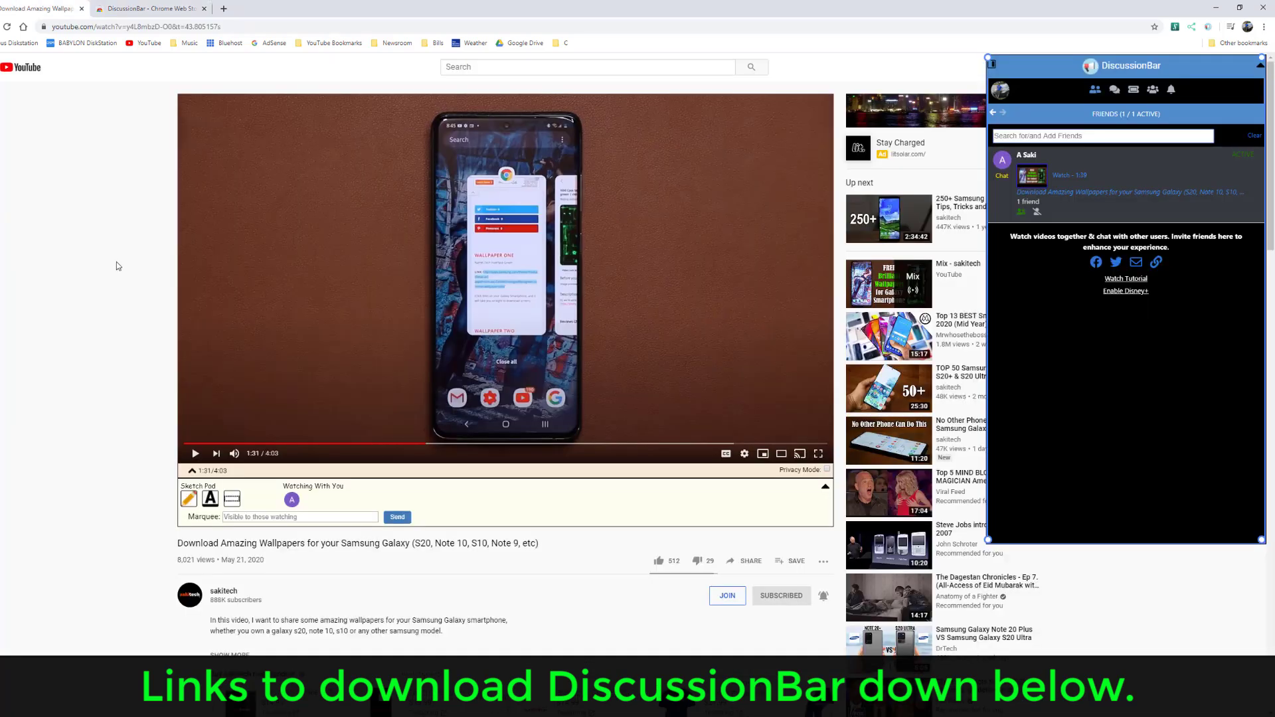
click(250, 26)
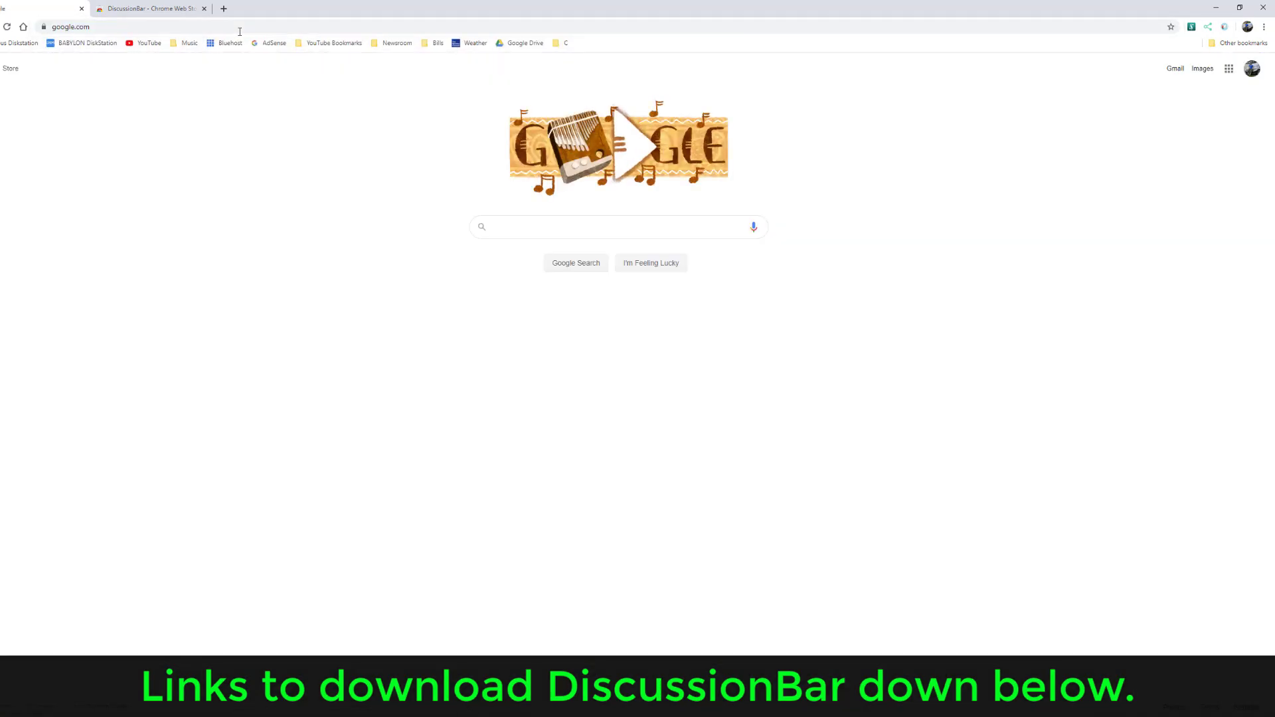
- Load YouTube's home page from the bookmarks bar instead of the Google start page
click(618, 226)
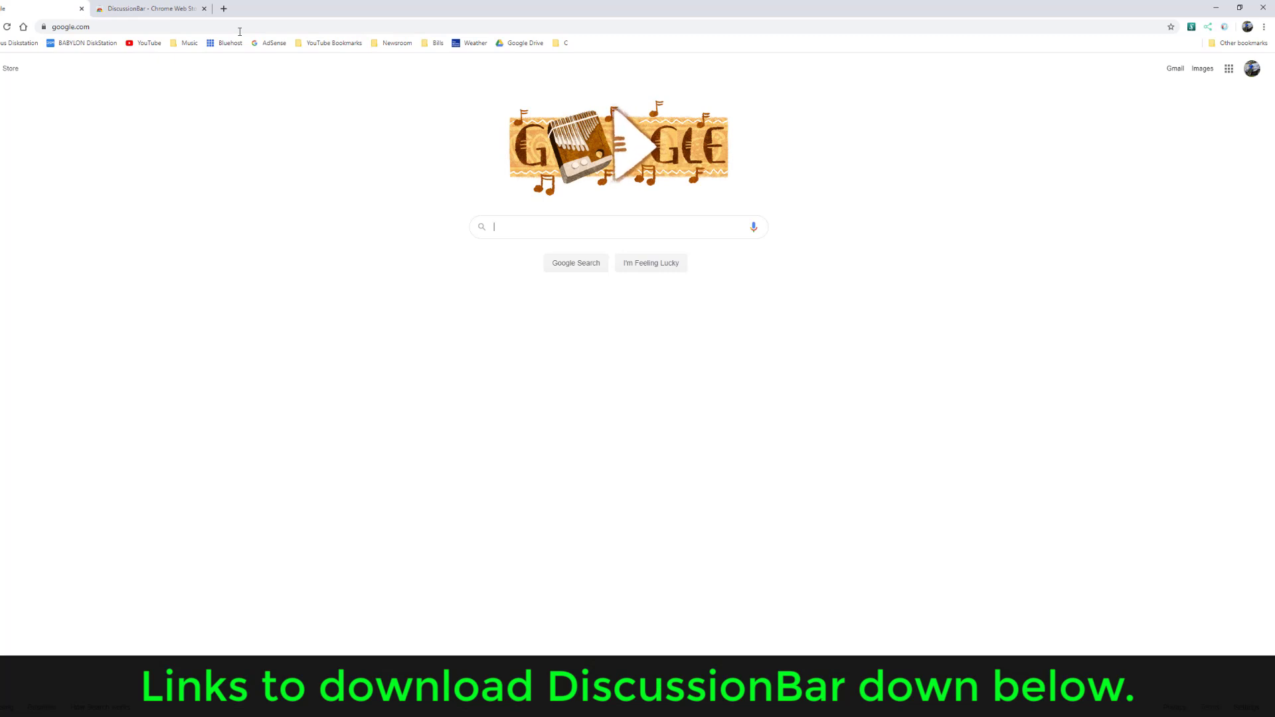
click(149, 43)
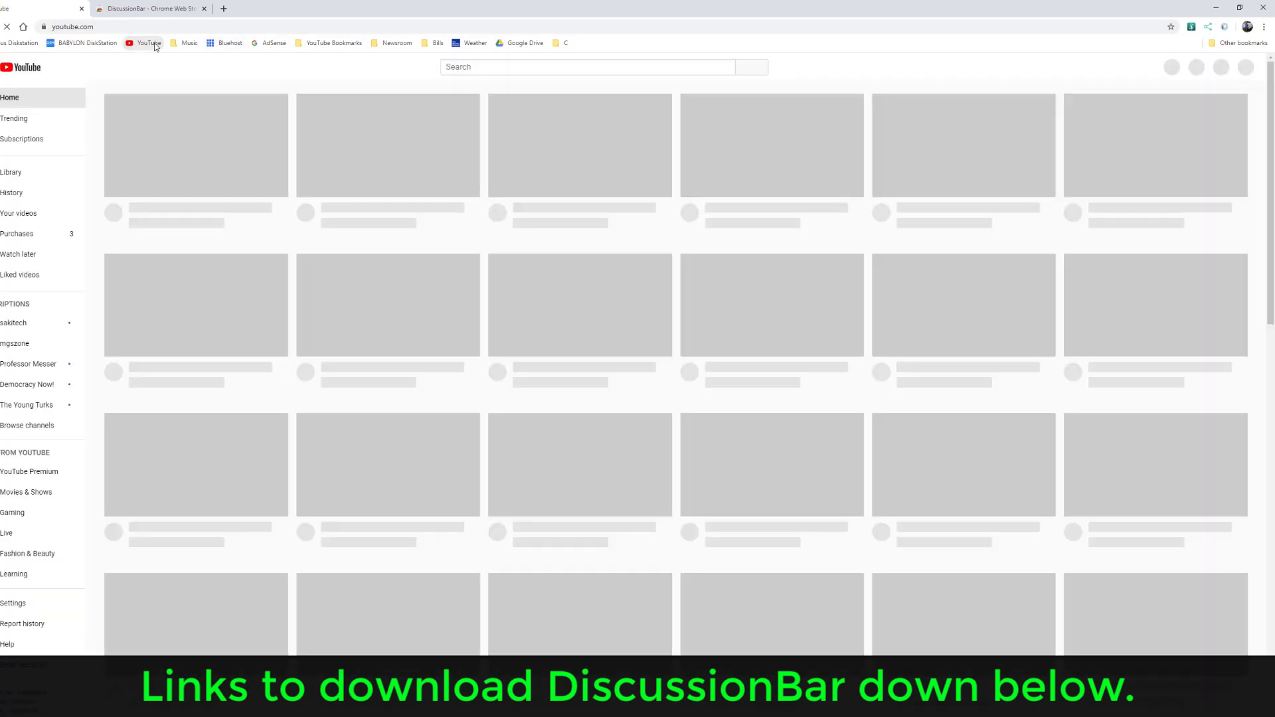